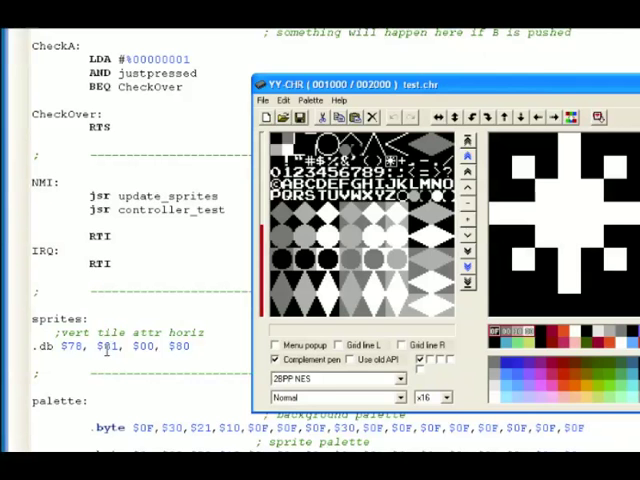
mouse_move(210, 308)
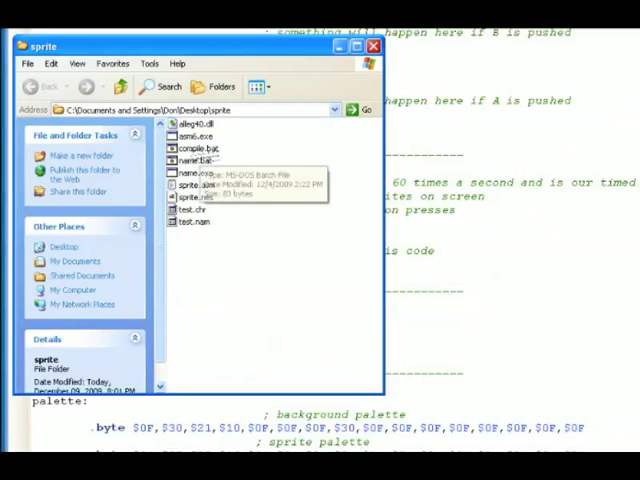
Run compile.bat to assemble the sprite test ROM from its source
double_click(186, 148)
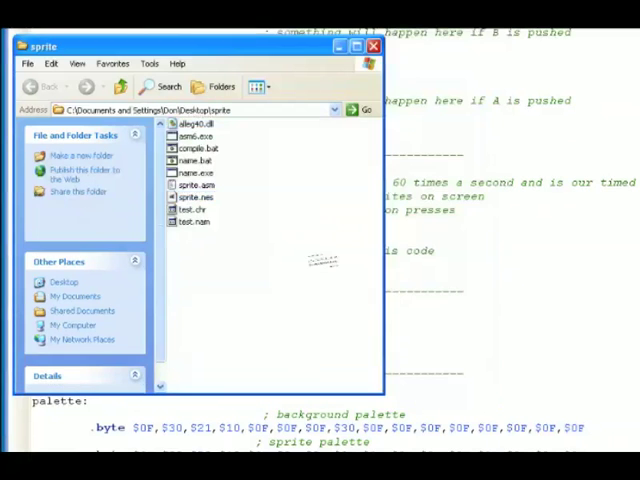
View the test.chr tile graphics in YY-CHR and pick a sprite tile to inspect
double_click(188, 208)
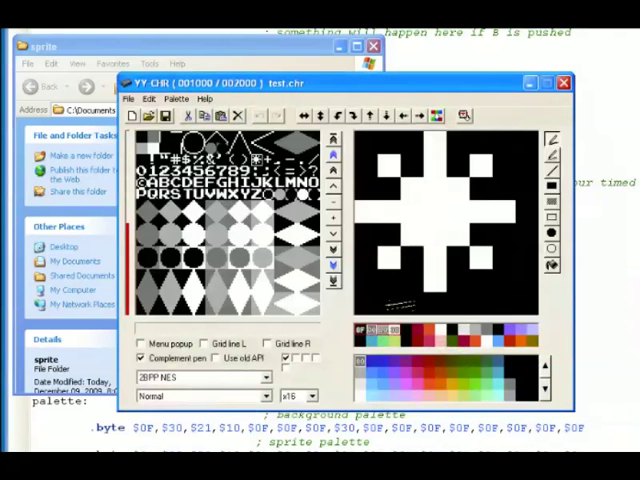
click(450, 280)
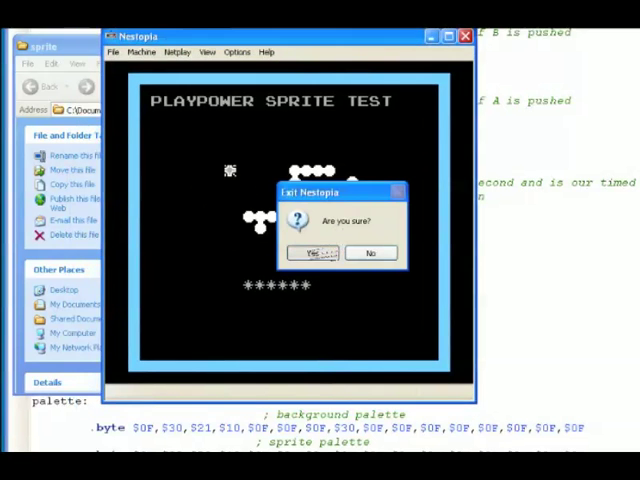
Quit Nestopia, rebuild with compile.bat, rerun the ROM in the emulator and quit again
click(312, 252)
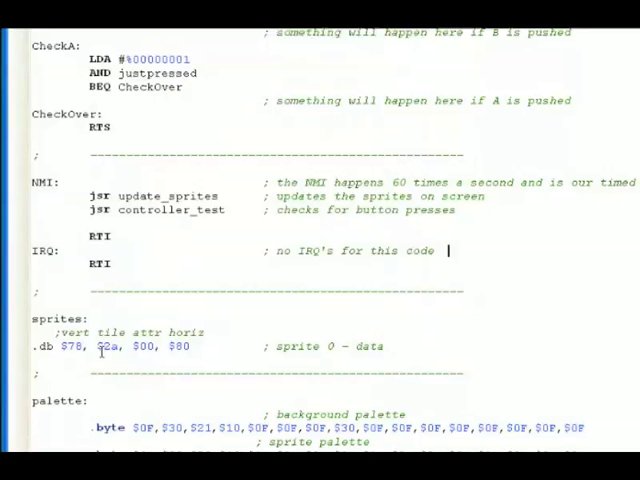
double_click(108, 346)
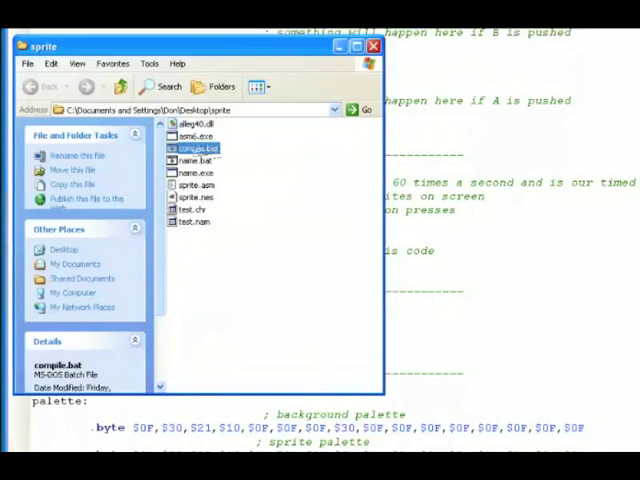
click(192, 196)
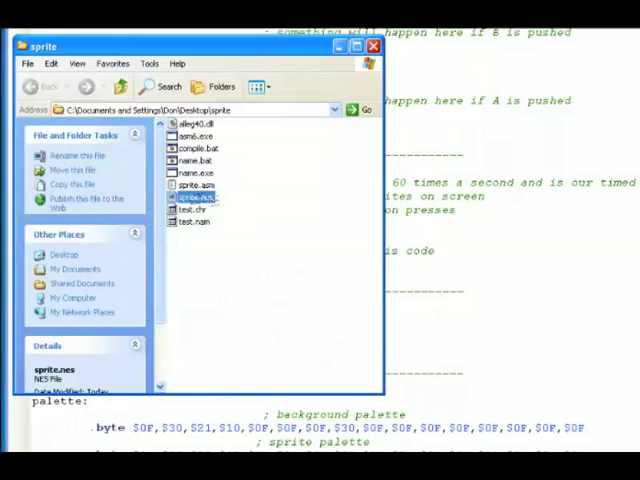
double_click(190, 196)
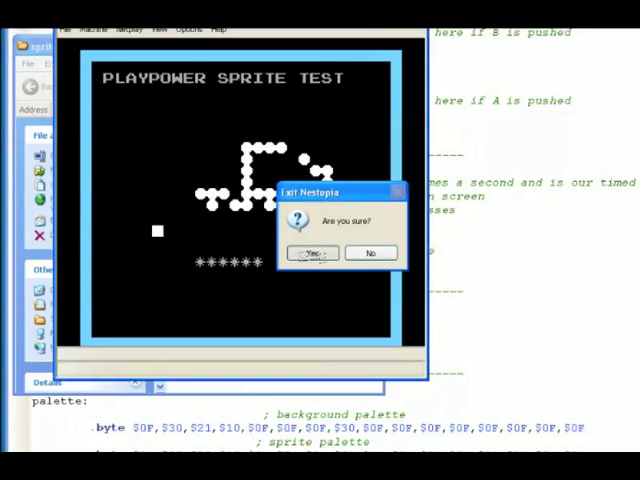
click(312, 252)
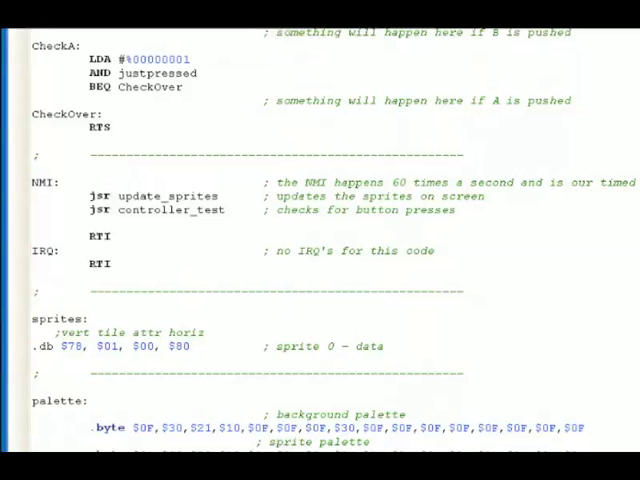
Scroll down past InitSprites, Vblank, InfLoop and update_sprites to the CheckUp routine
scroll(down, 3)
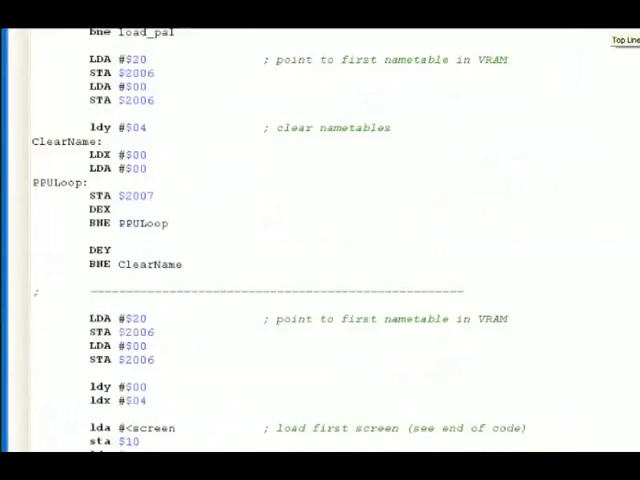
scroll(down, 3)
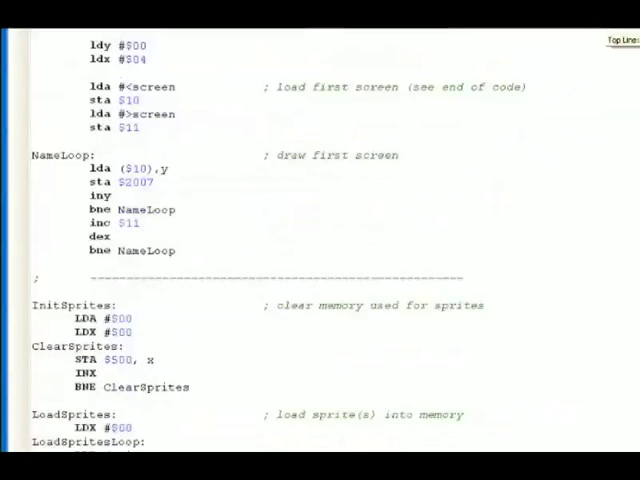
scroll(down, 3)
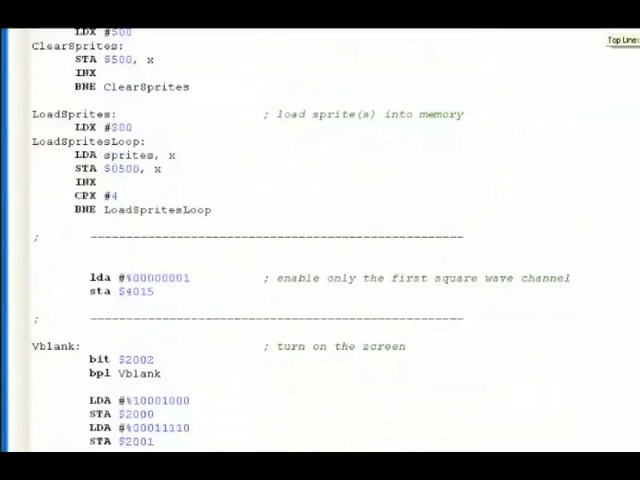
scroll(down, 3)
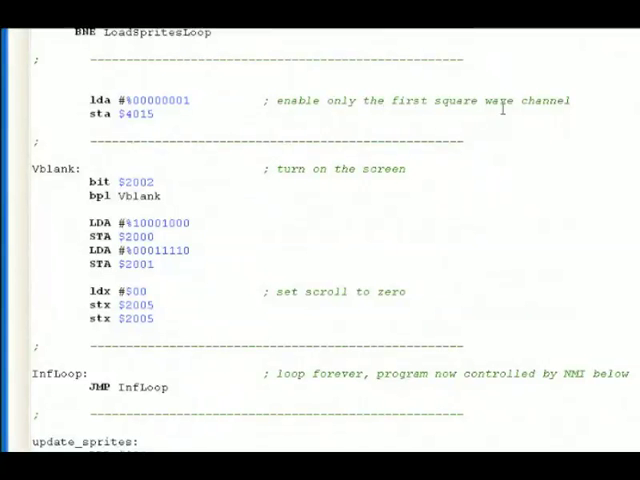
mouse_move(540, 108)
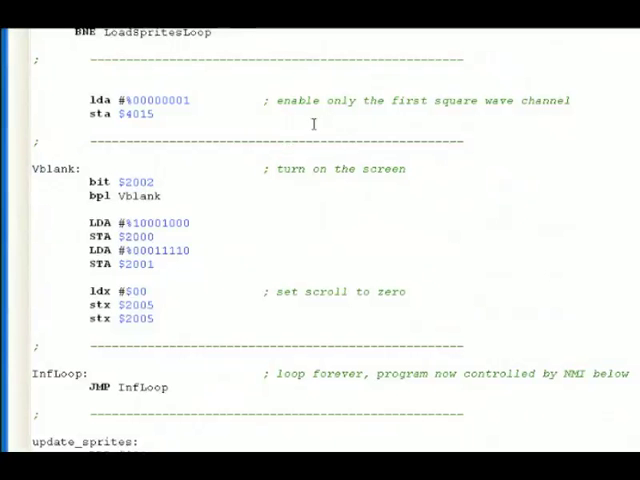
mouse_move(376, 78)
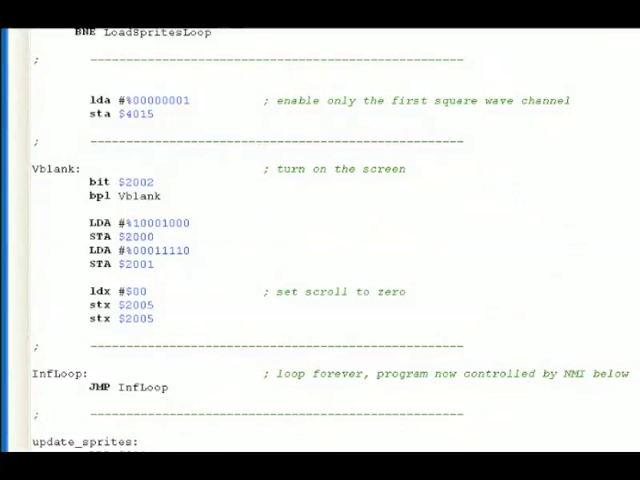
scroll(down, 3)
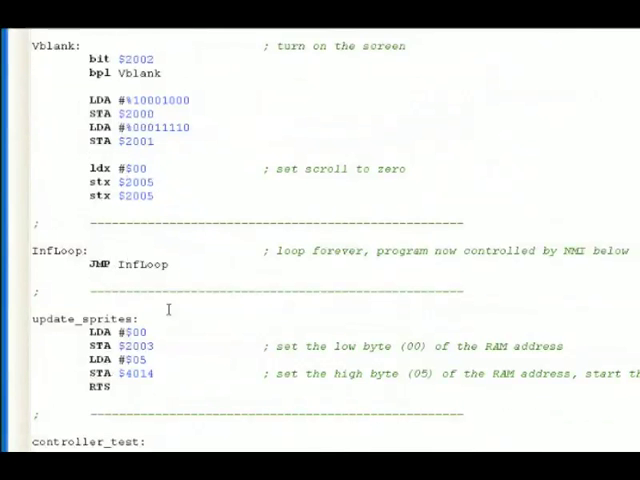
mouse_move(8, 202)
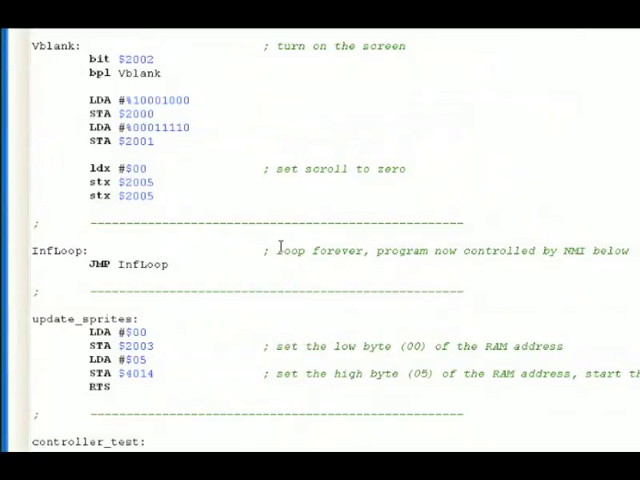
mouse_move(484, 244)
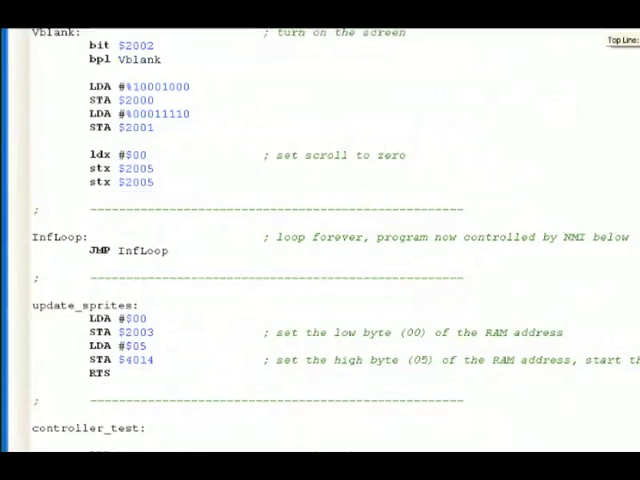
scroll(down, 3)
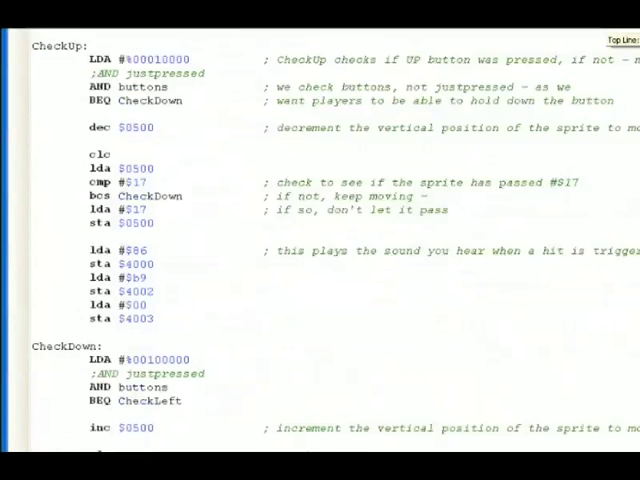
scroll(down, 3)
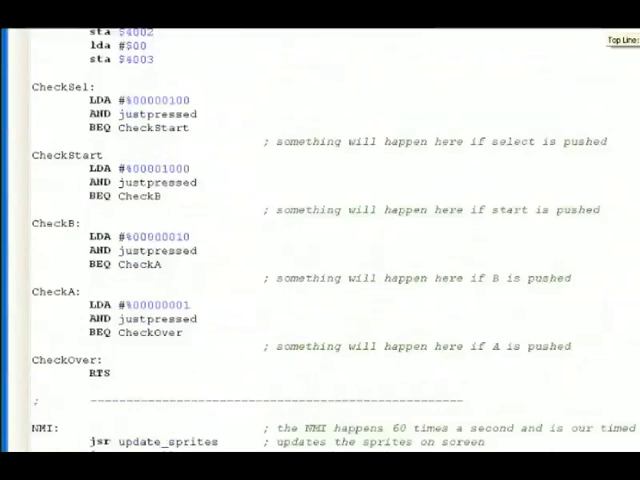
scroll(down, 3)
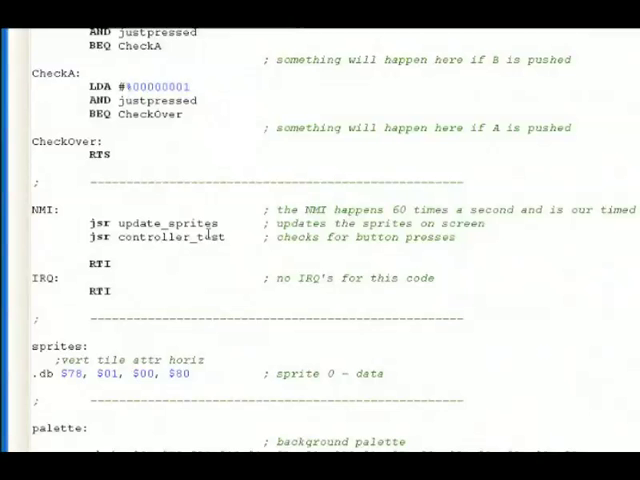
mouse_move(232, 204)
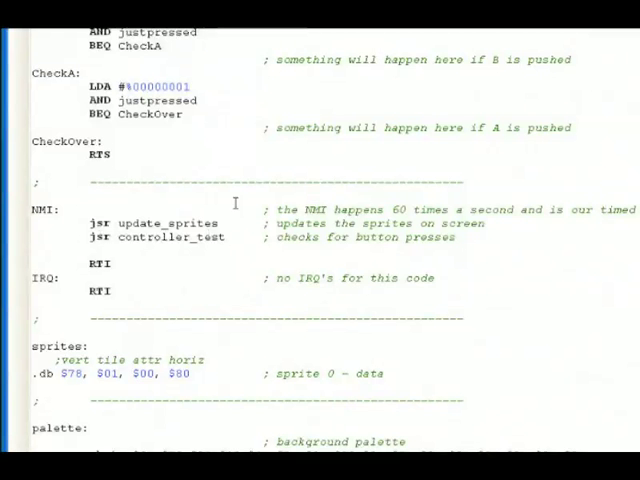
mouse_move(152, 408)
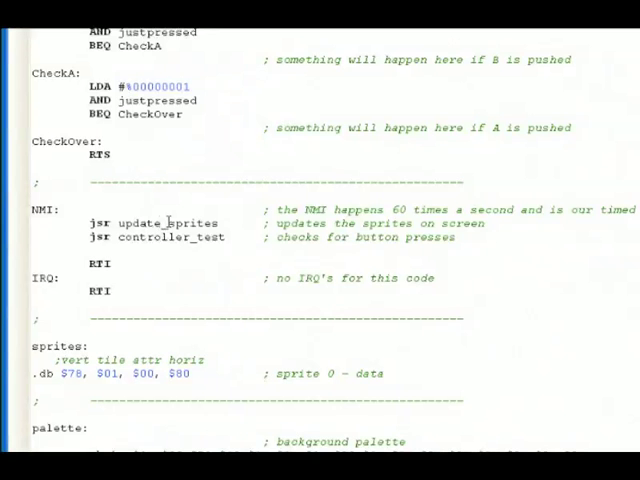
mouse_move(342, 238)
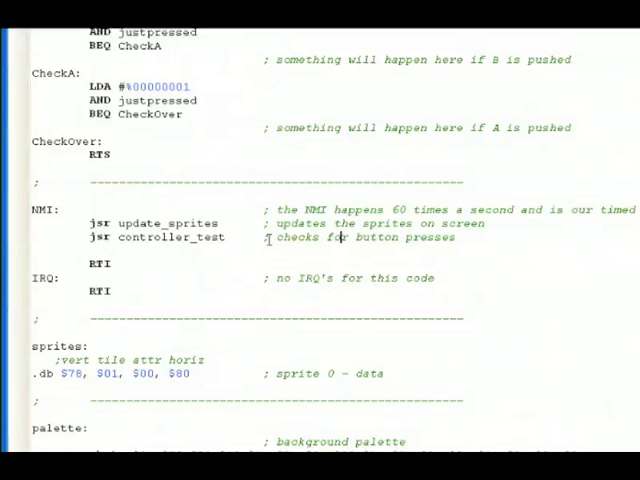
mouse_move(496, 224)
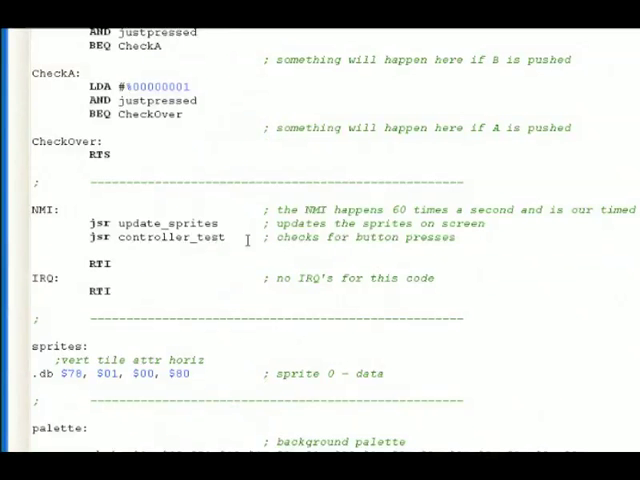
mouse_move(420, 242)
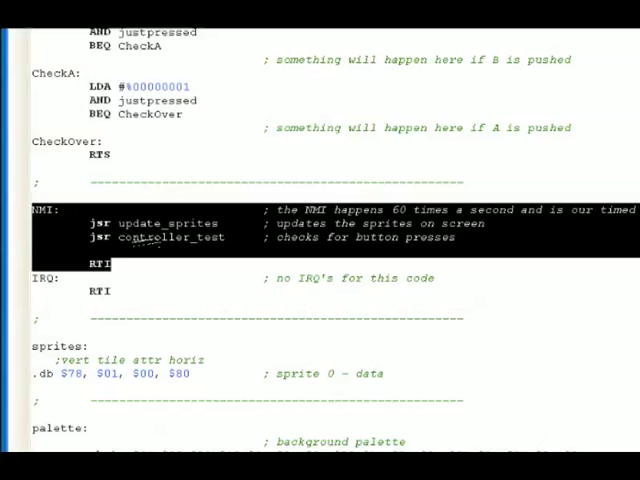
mouse_move(130, 264)
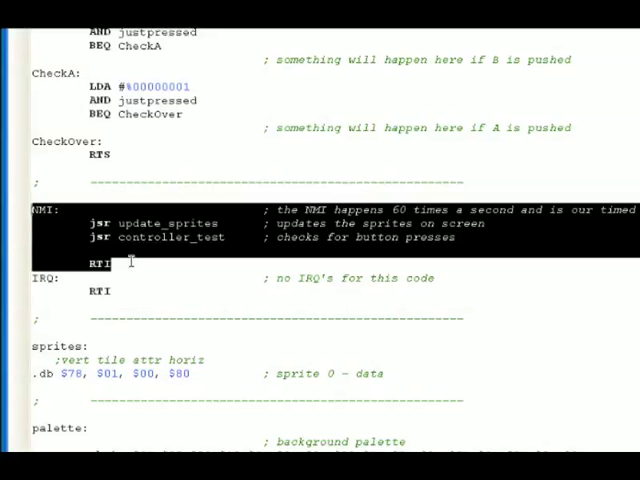
mouse_move(76, 188)
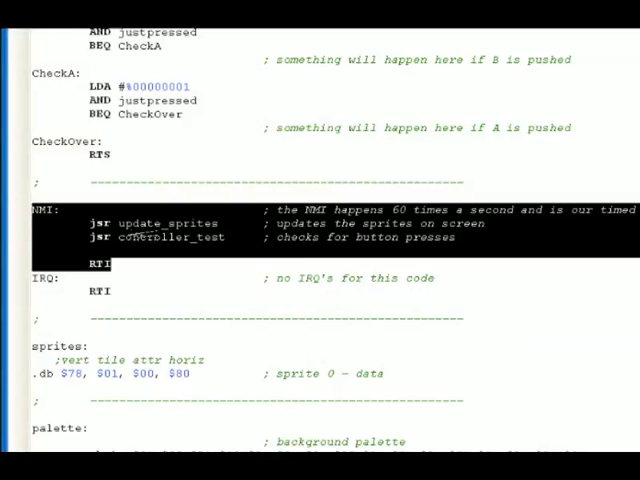
double_click(180, 222)
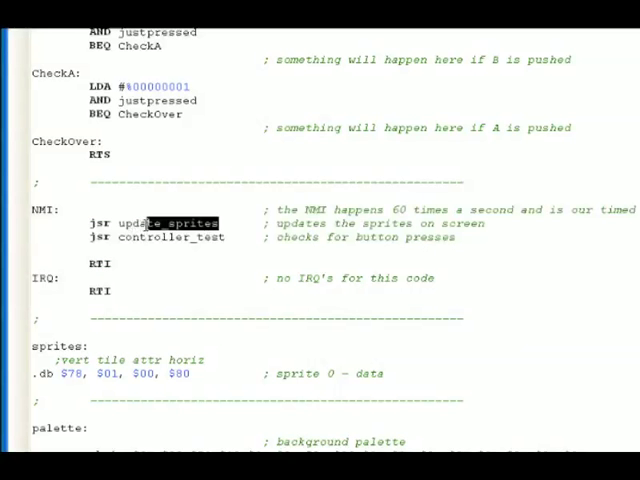
double_click(168, 222)
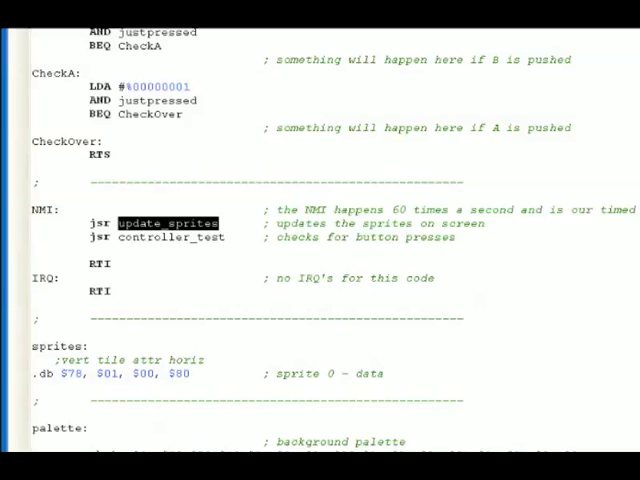
scroll(up, 3)
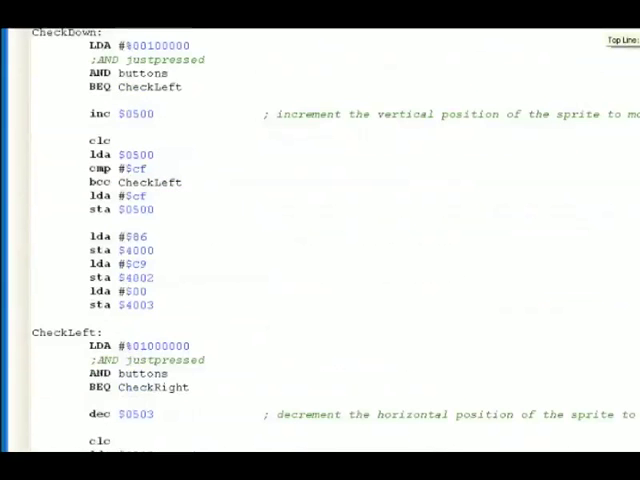
Scroll up to update_sprites with its $2003 and $4014 writes, then back down toward CheckRight
scroll(up, 3)
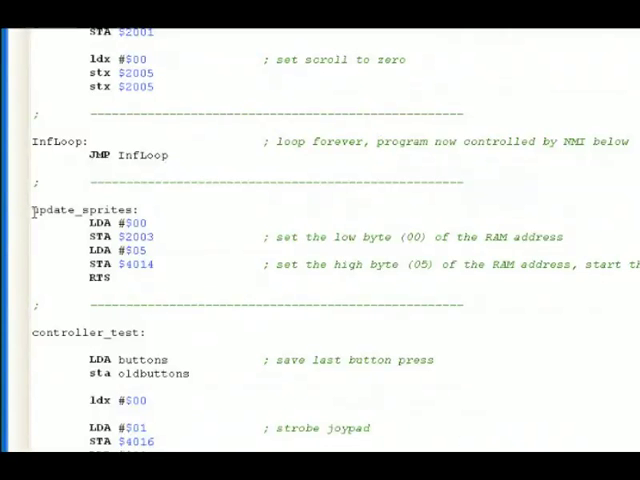
scroll(up, 3)
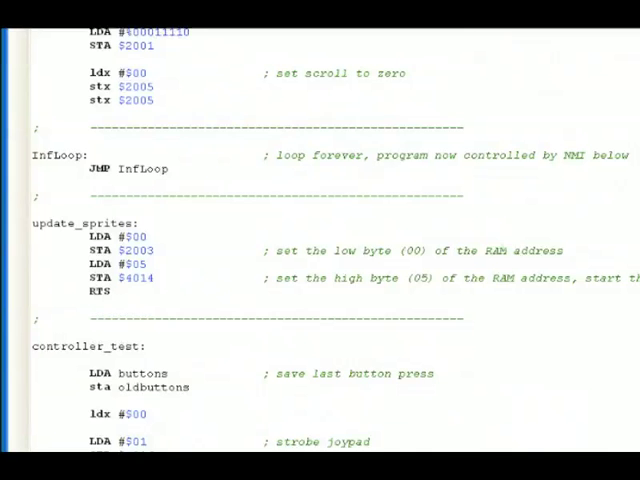
scroll(down, 3)
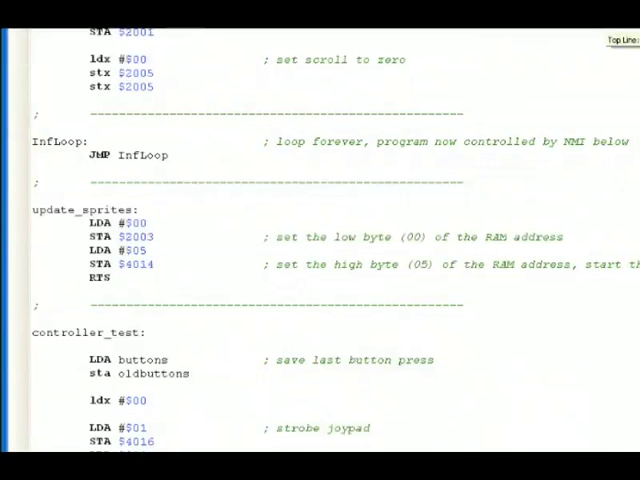
scroll(down, 3)
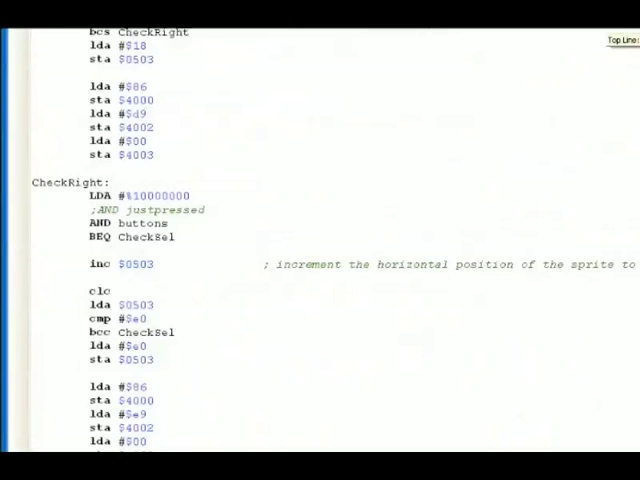
Scroll through the button-check code and settle on the controller_test label
scroll(down, 3)
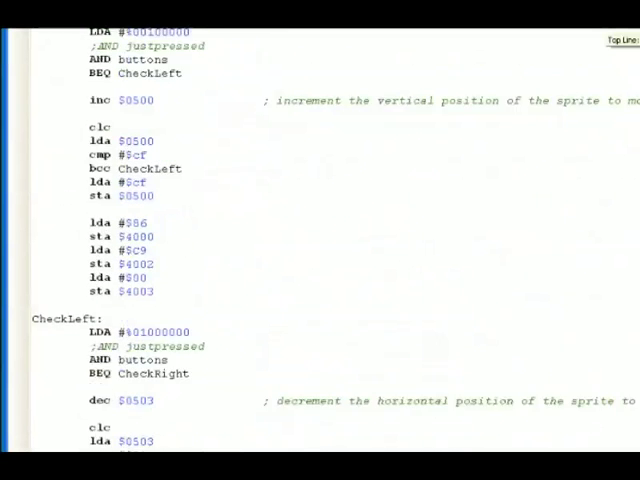
scroll(up, 3)
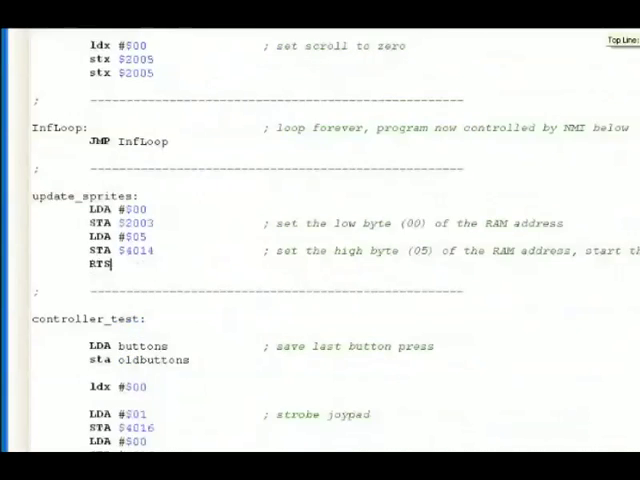
scroll(down, 3)
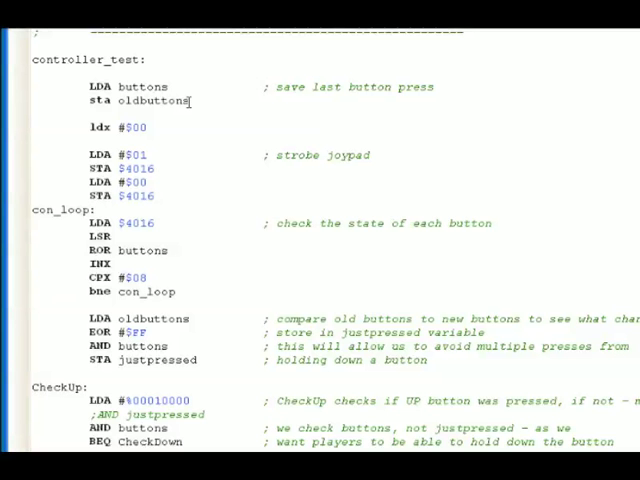
mouse_move(200, 156)
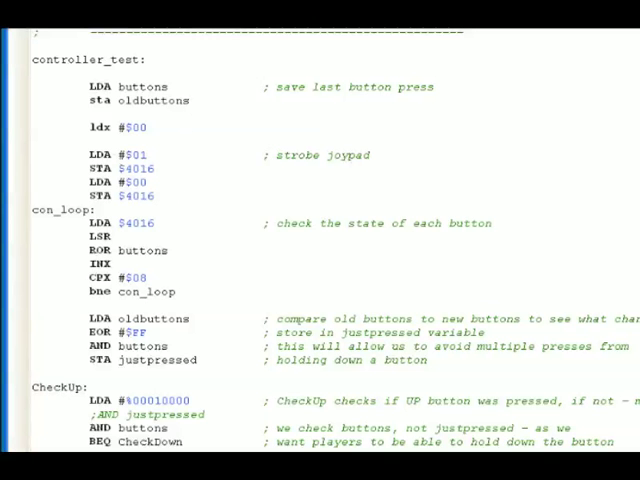
Show con_loop and the oldbuttons/justpressed logic, highlighting lines above CheckUp
scroll(up, 3)
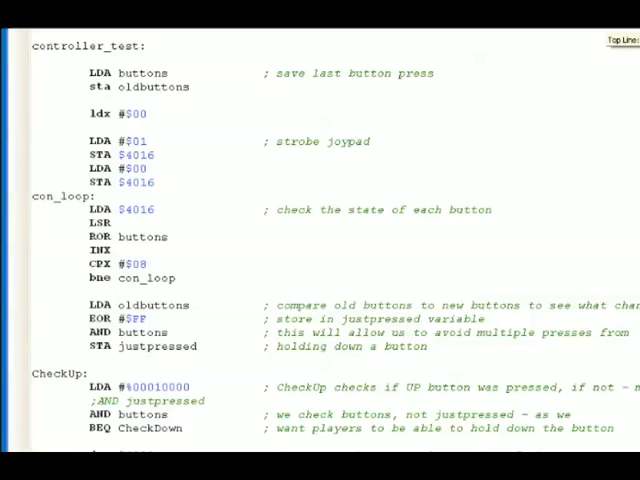
scroll(down, 3)
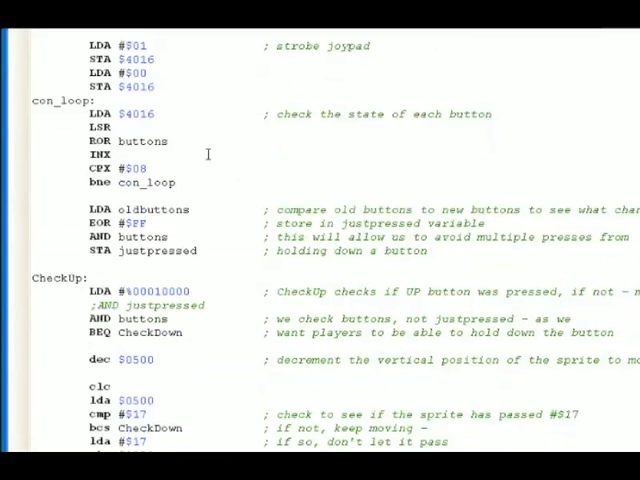
mouse_move(448, 252)
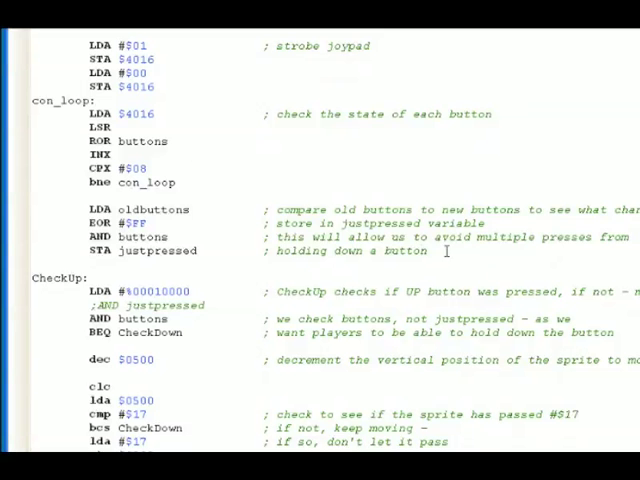
drag(90, 208, 430, 252)
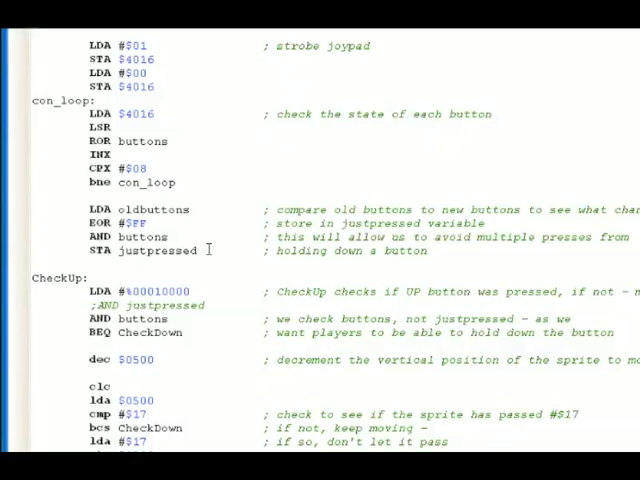
mouse_move(458, 300)
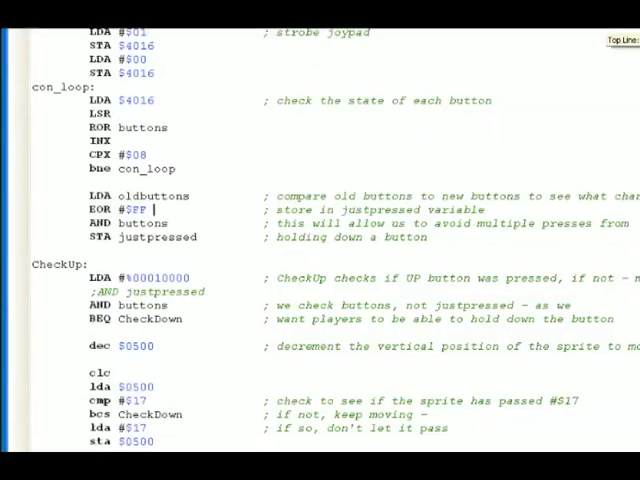
Show CheckUp's $17 boundary check and $4000–$4003 sound writes down to CheckDown
scroll(down, 3)
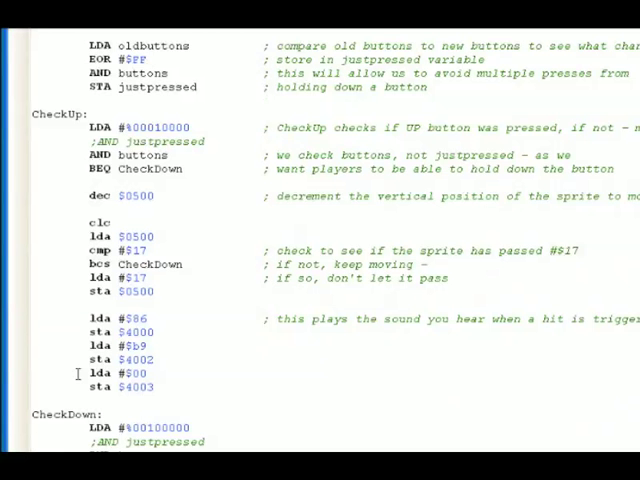
mouse_move(76, 372)
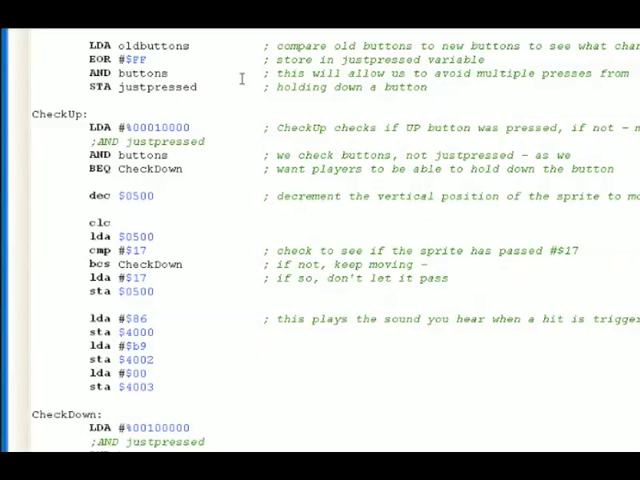
click(156, 60)
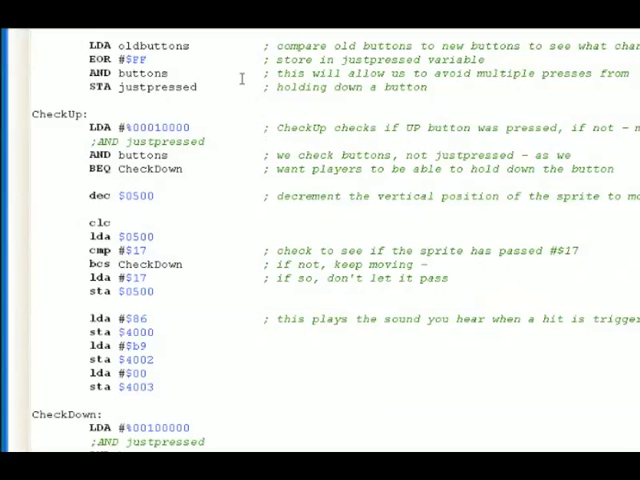
click(152, 60)
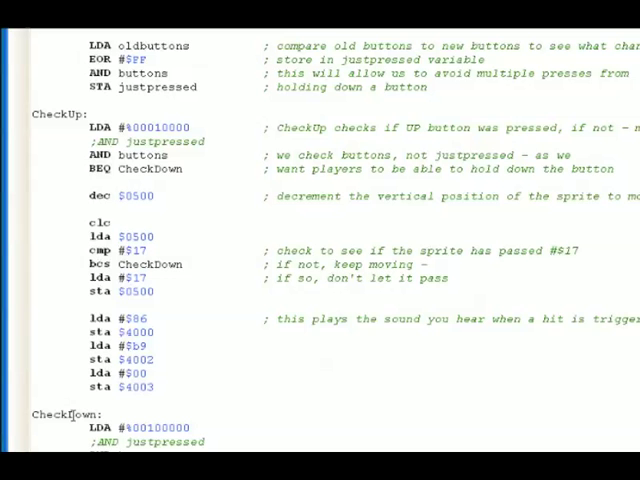
click(152, 60)
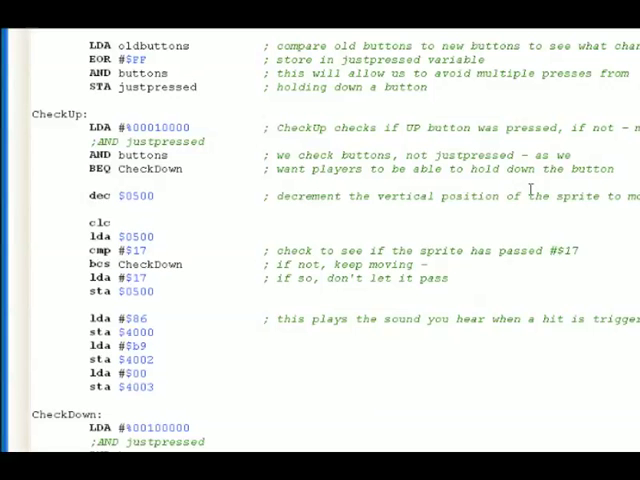
mouse_move(238, 252)
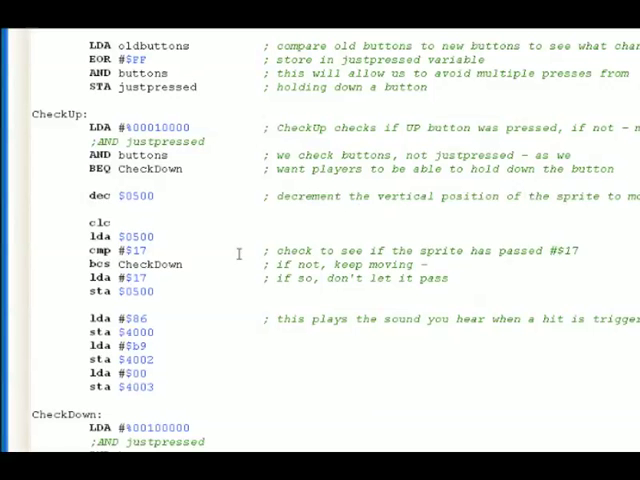